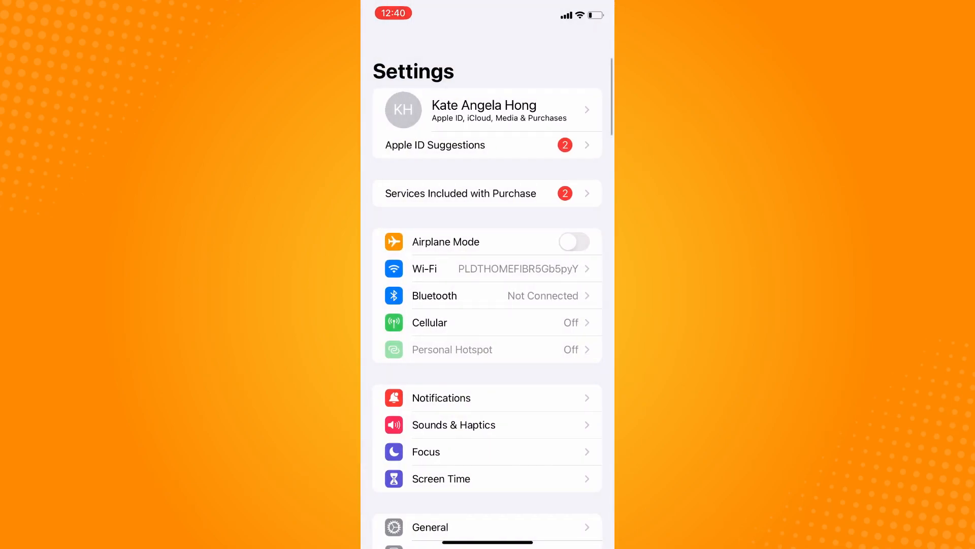
Confirm Text Size appears in Control Center's Included Controls list
scroll(down, 3)
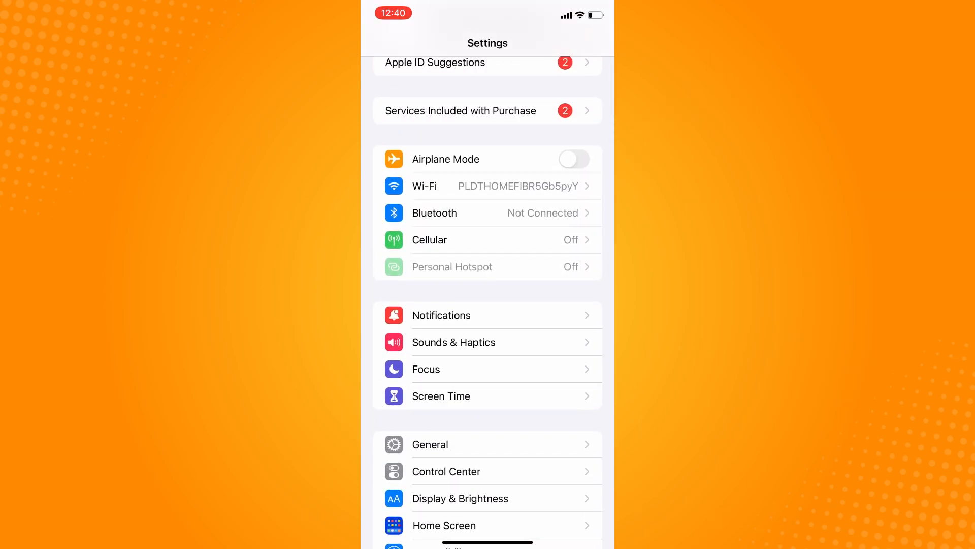
scroll(down, 3)
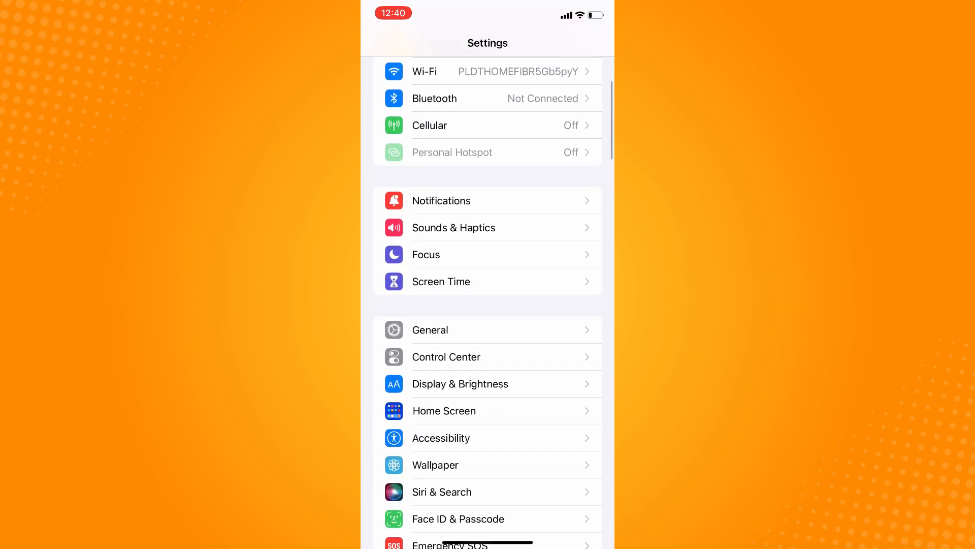
click(446, 357)
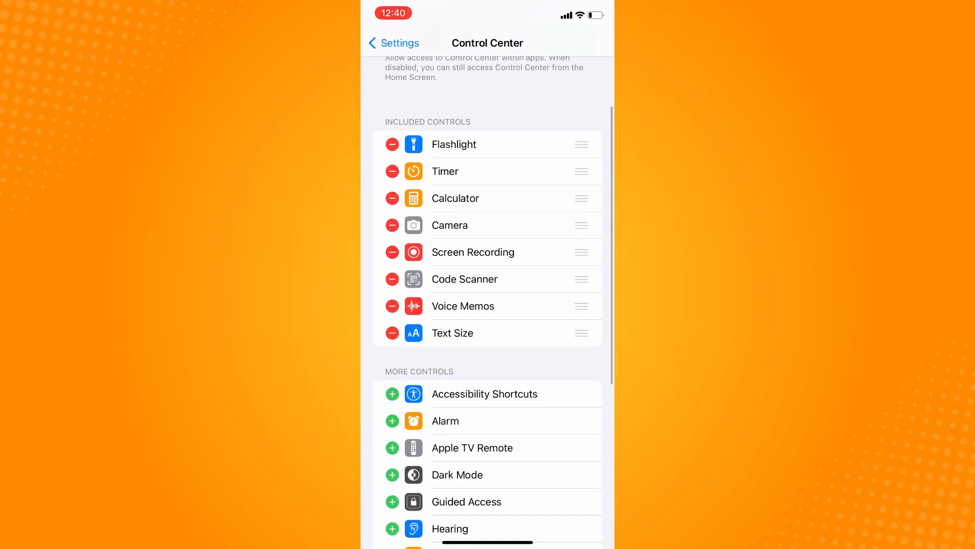
scroll(down, 3)
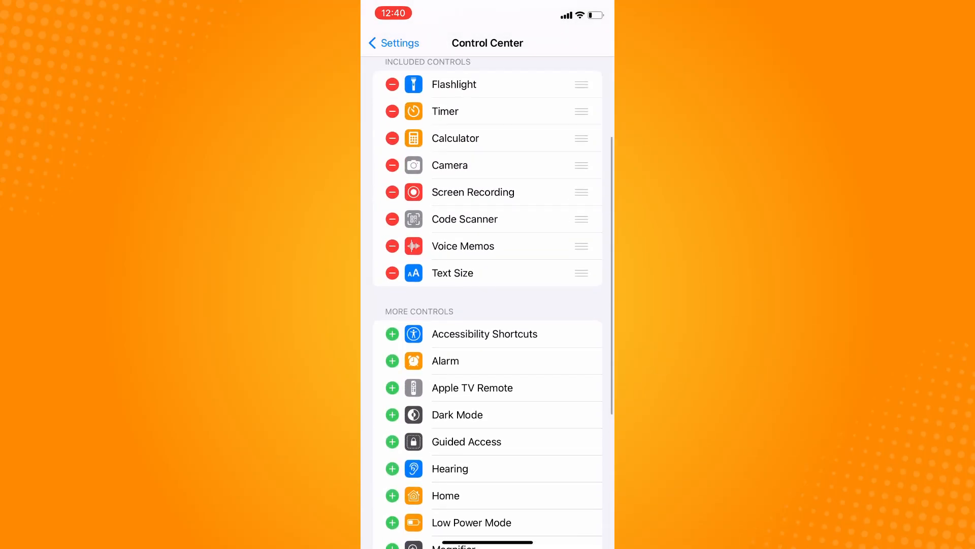
scroll(down, 3)
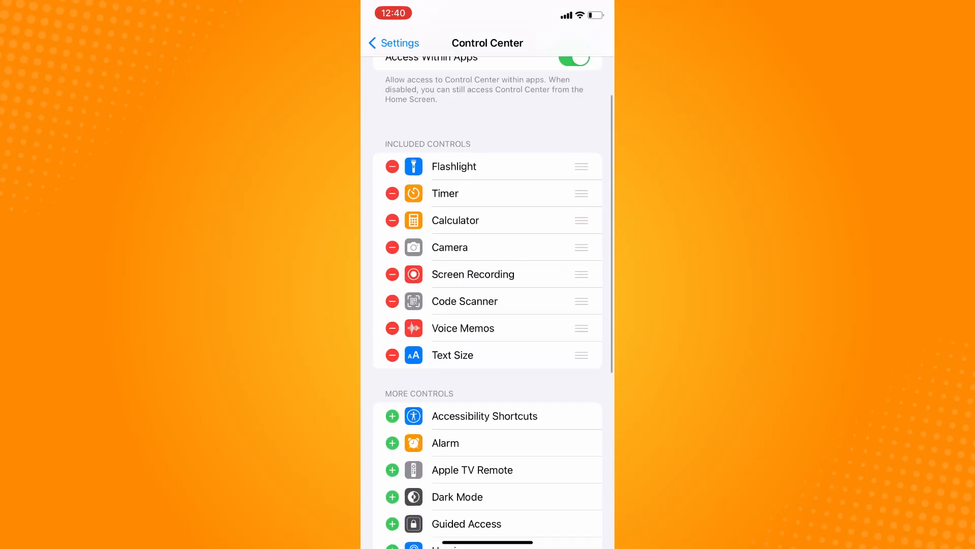
scroll(down, 3)
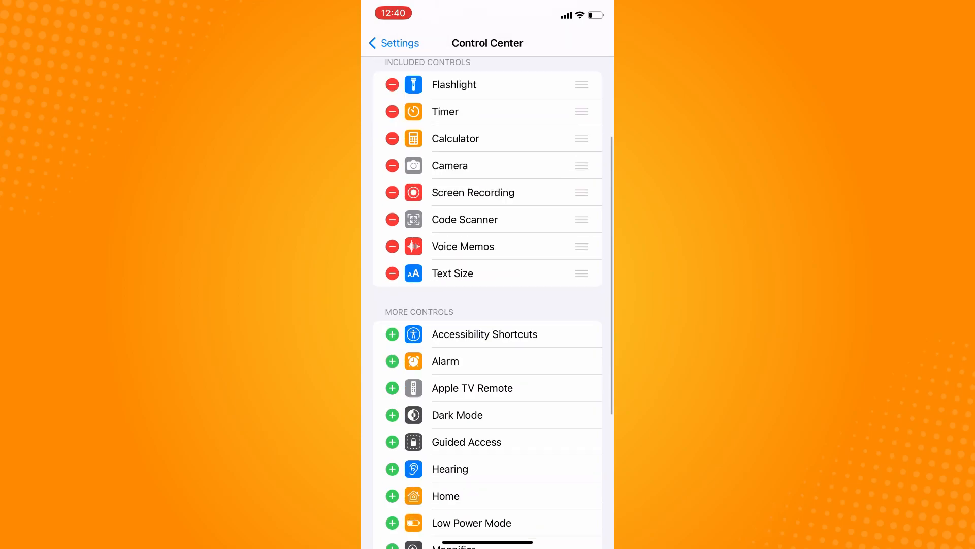
scroll(down, 3)
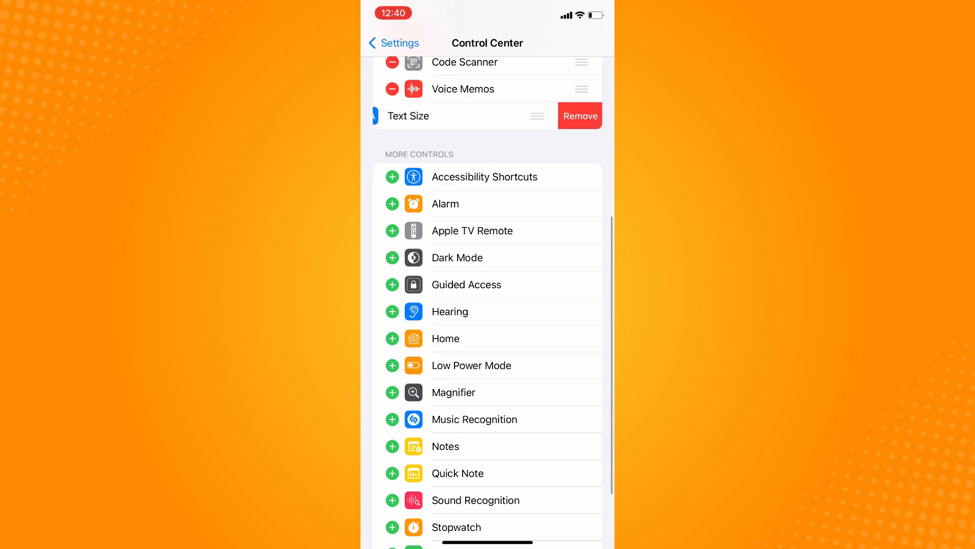
scroll(down, 3)
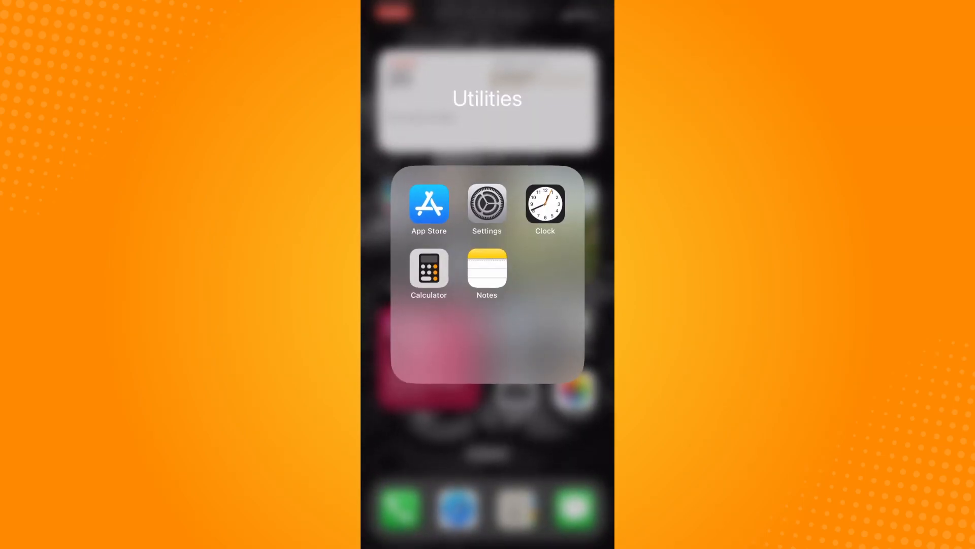
Launch Snapchat from the Social Networking folder and show the Chat list
scroll(left, 3)
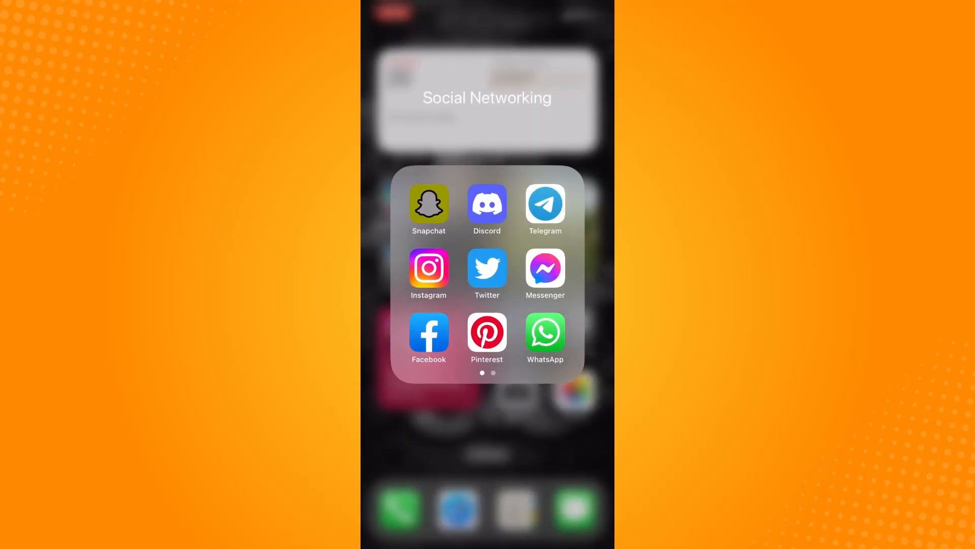
click(429, 205)
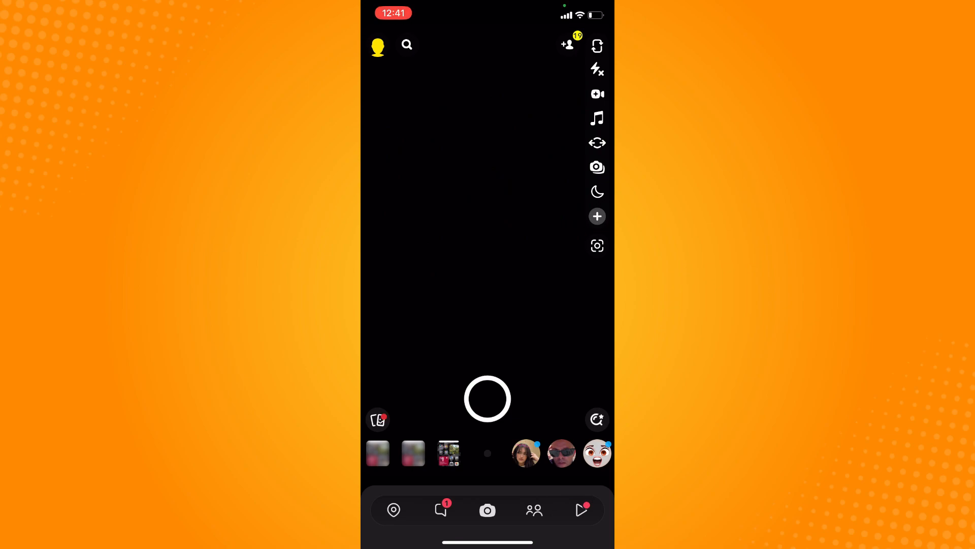
click(441, 510)
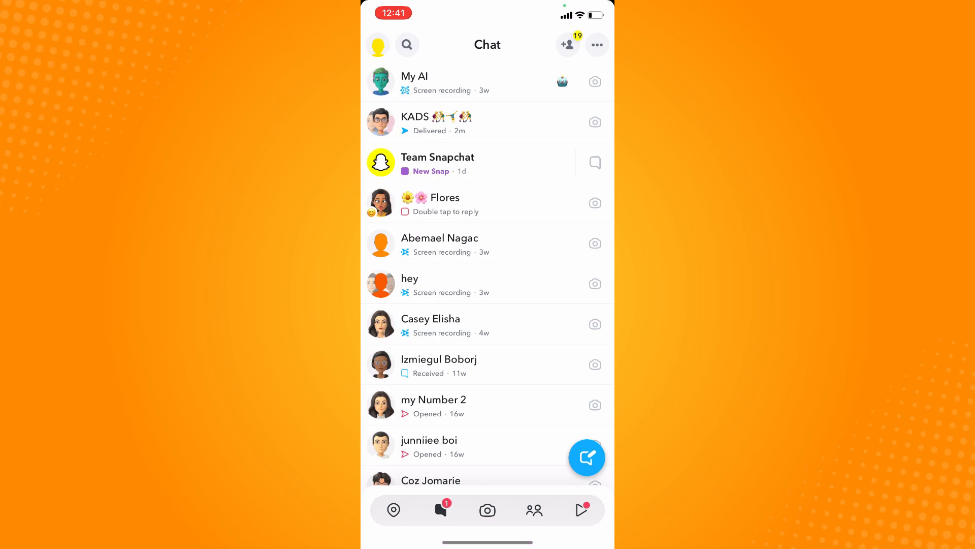
Open the KADS conversation with hi, sample, do not reply and hehe, then pull up Control Center
click(457, 122)
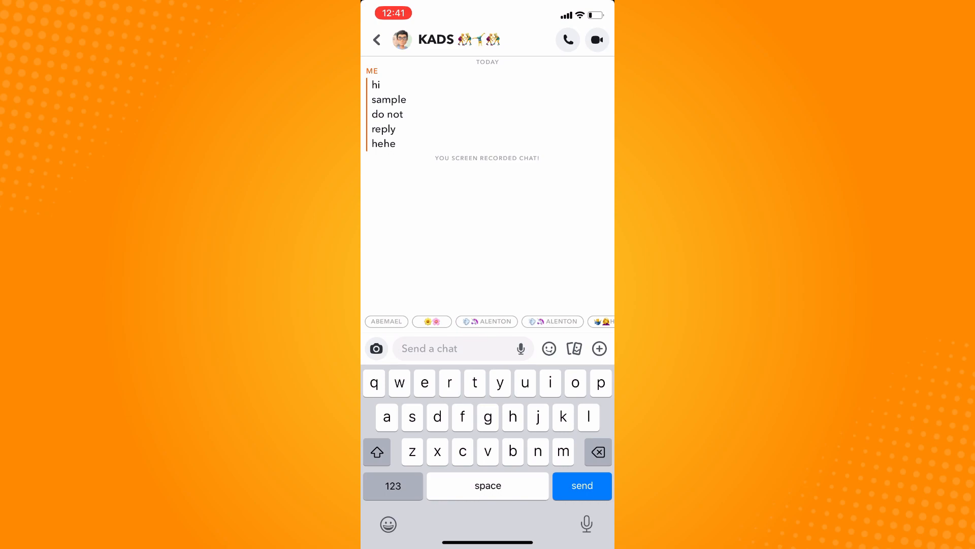
scroll(down, 3)
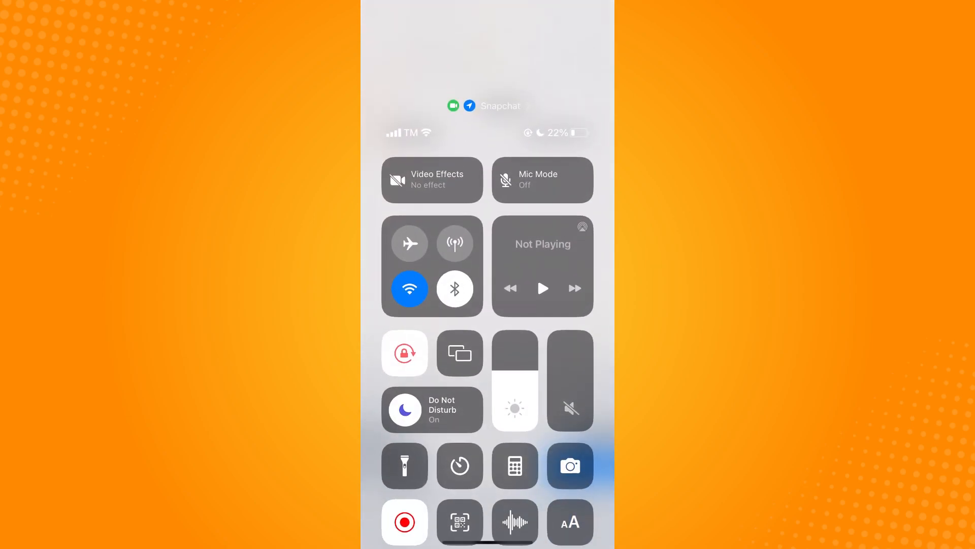
Set Text Size to 160% for Snapchat Only, then reopen Snapchat
click(569, 522)
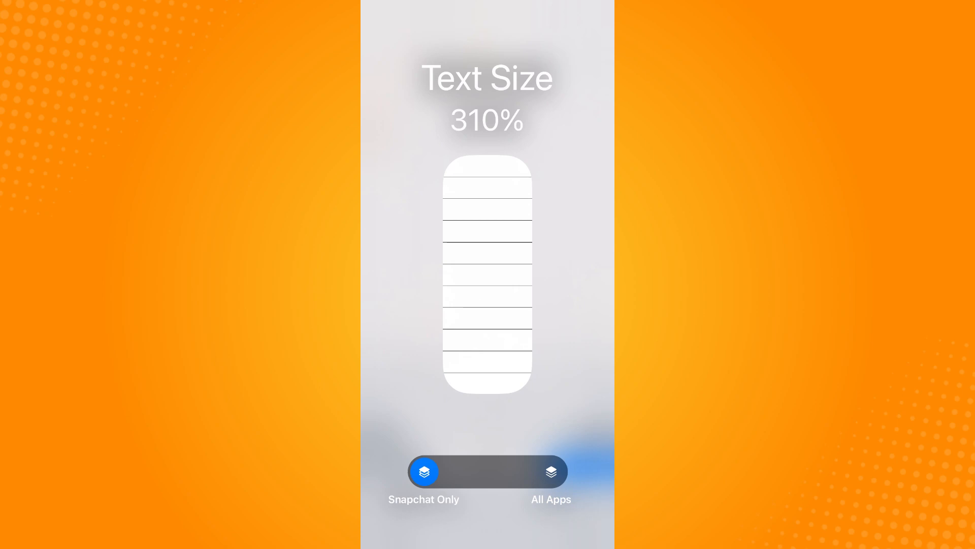
click(550, 472)
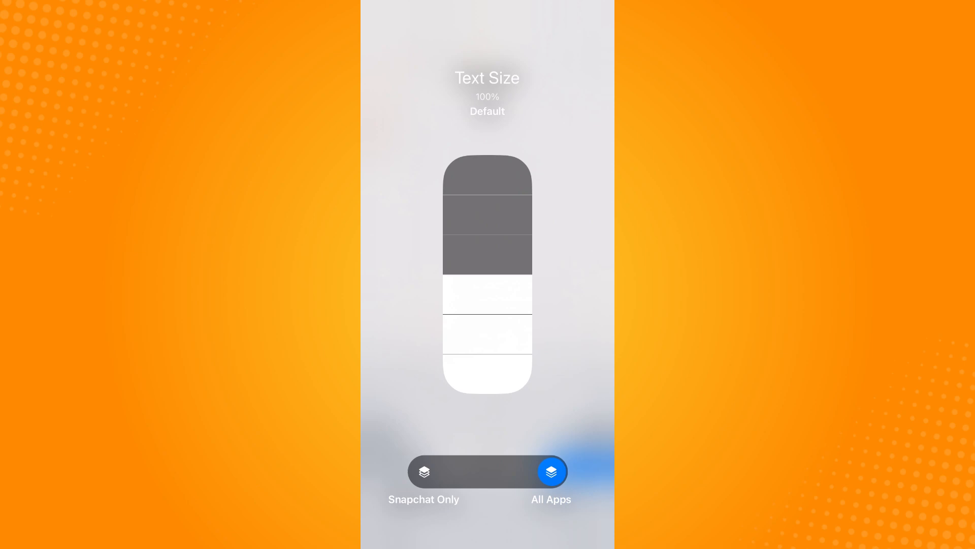
click(425, 472)
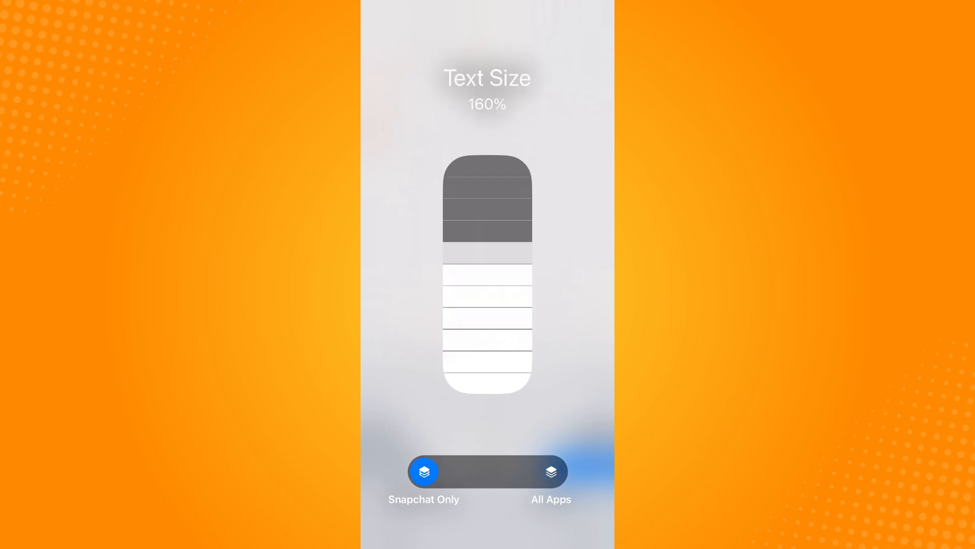
drag(486, 231, 486, 174)
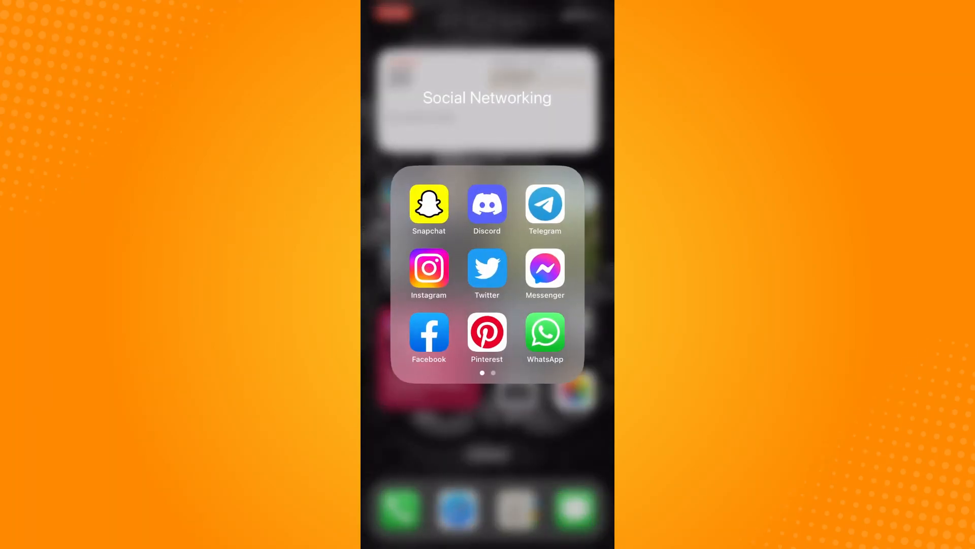
click(429, 207)
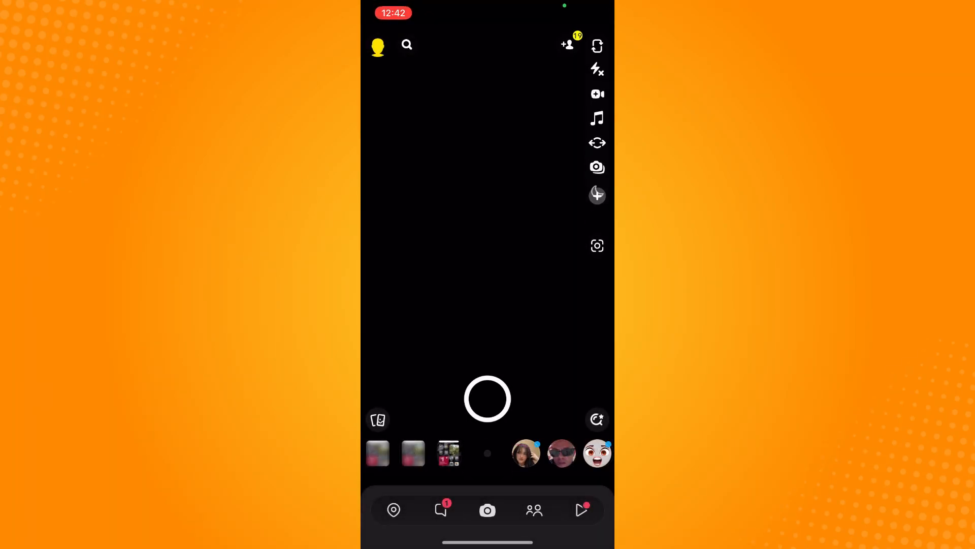